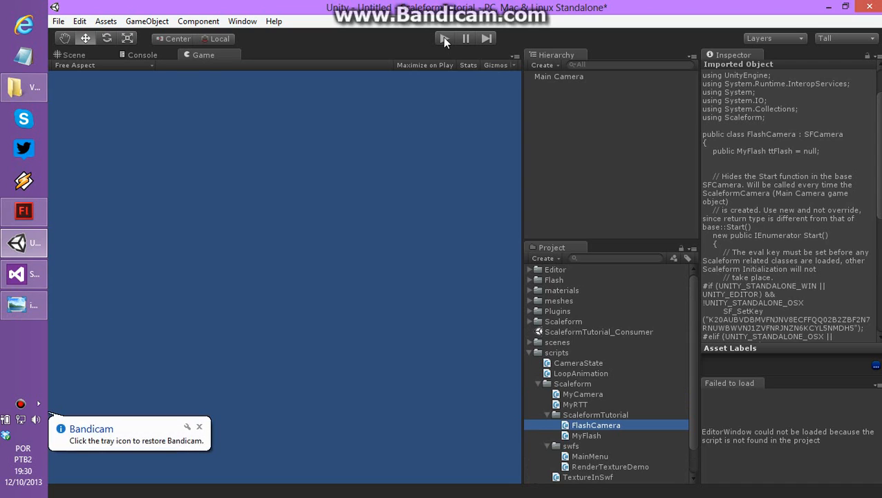
Run the scene to preview the Flash UI, then start opening a different Scaleform project
click(446, 38)
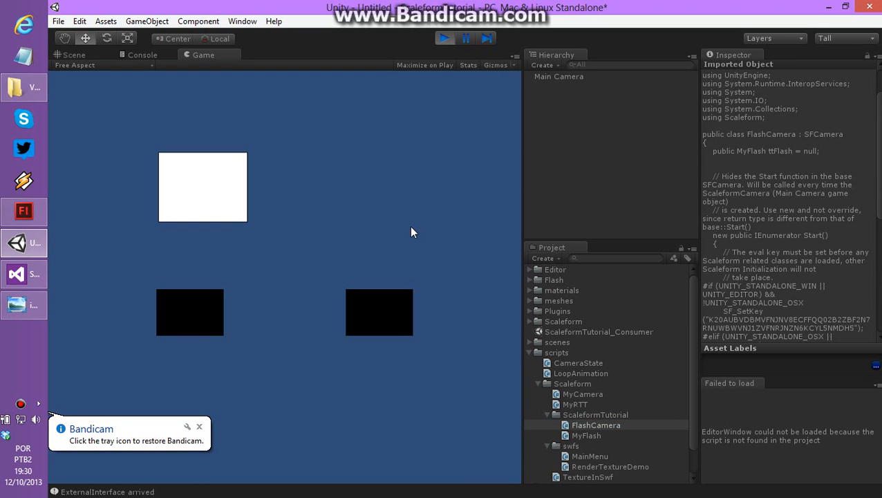
mouse_move(210, 194)
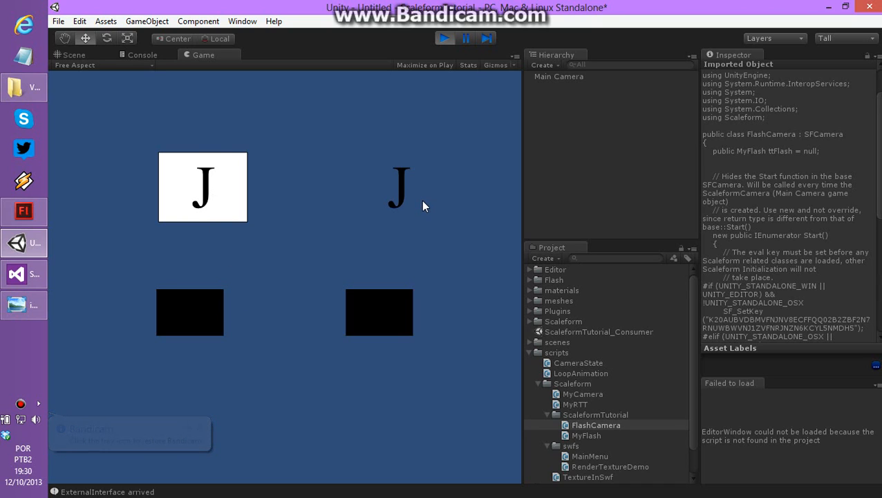
mouse_move(252, 185)
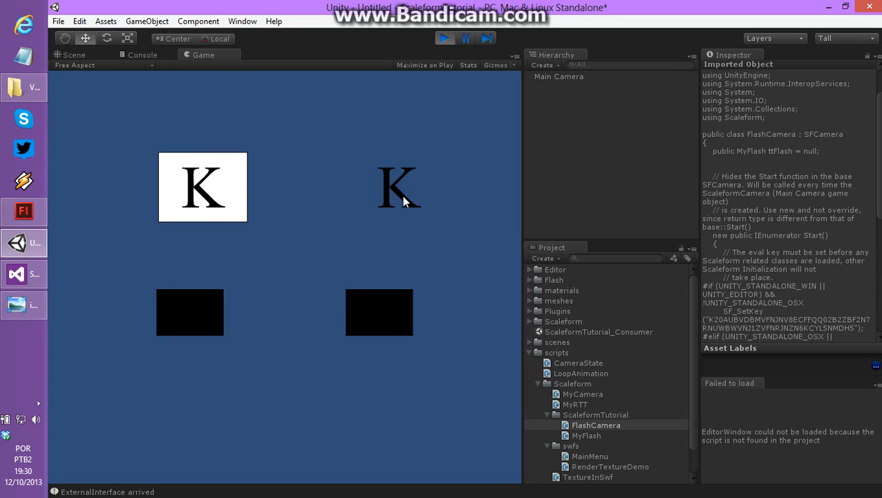
mouse_move(386, 185)
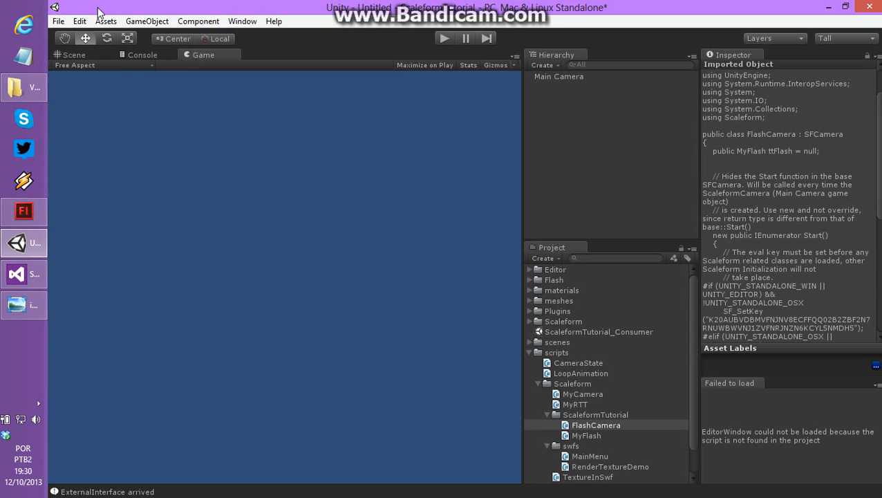
mouse_move(123, 67)
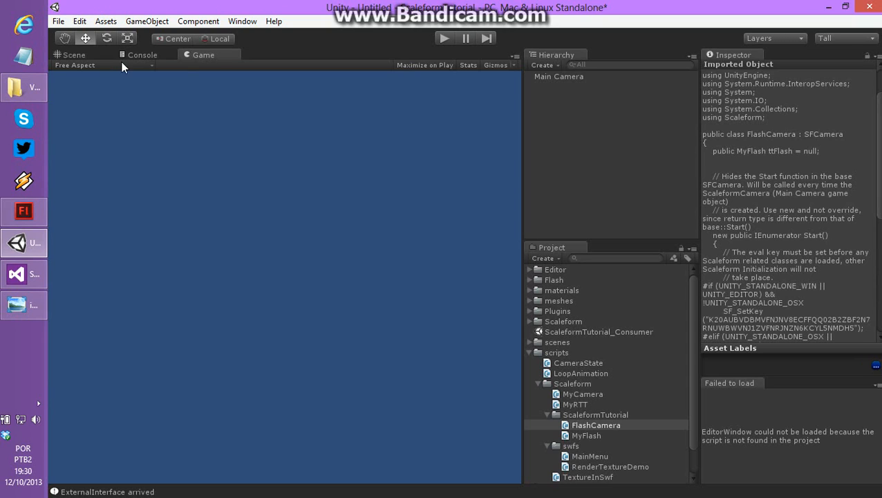
click(58, 21)
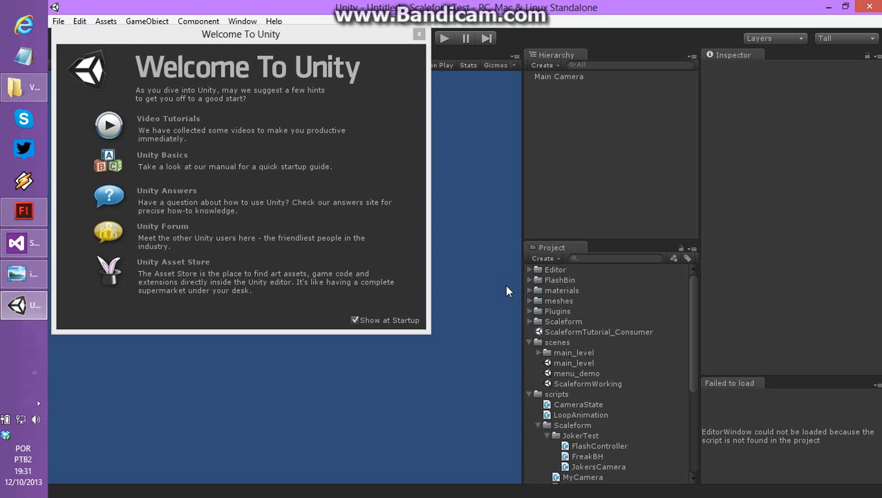
Dismiss the welcome window, load the ScaleformWorking scene and select its Main Camera
click(419, 33)
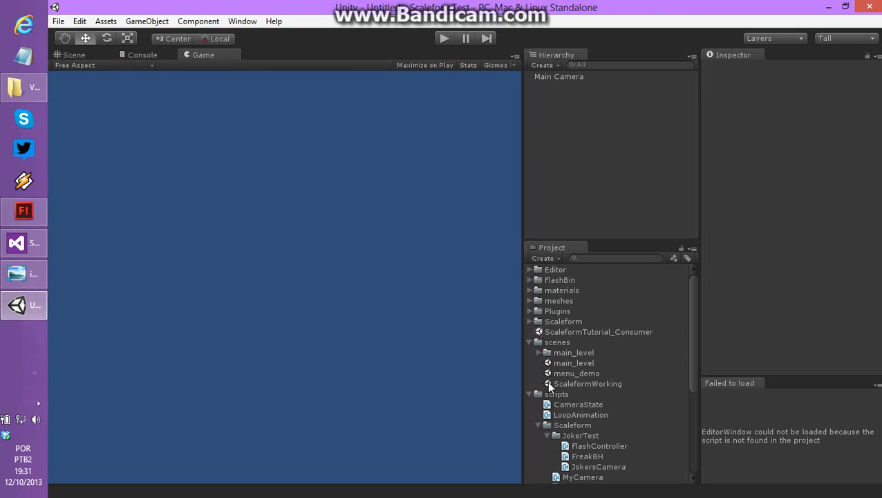
click(587, 385)
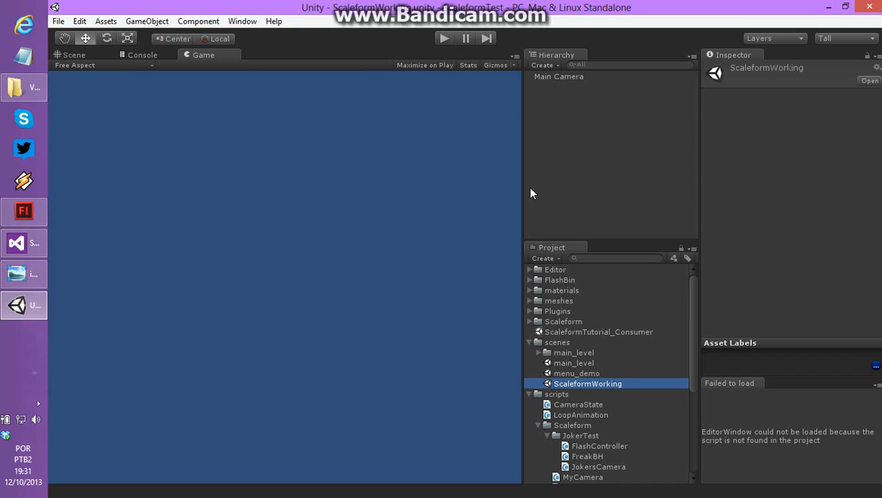
click(559, 76)
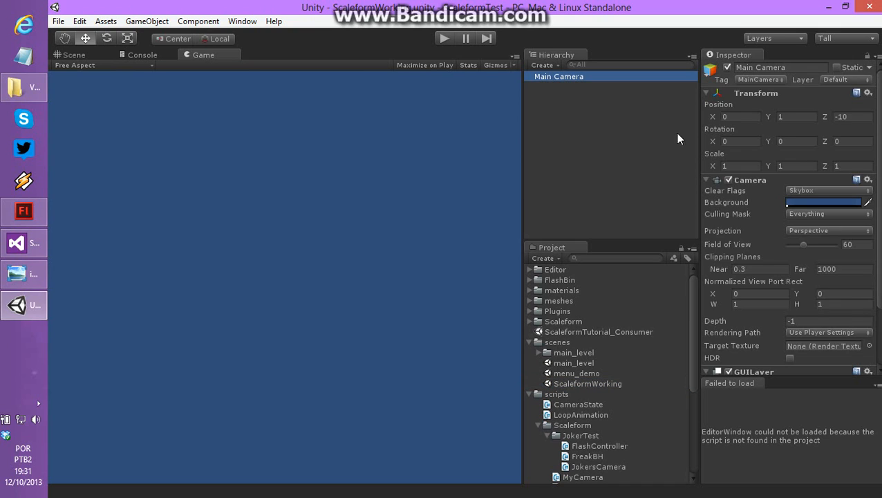
Scroll the Inspector down to the Jokers Camera and Freak BH script components
scroll(down, 3)
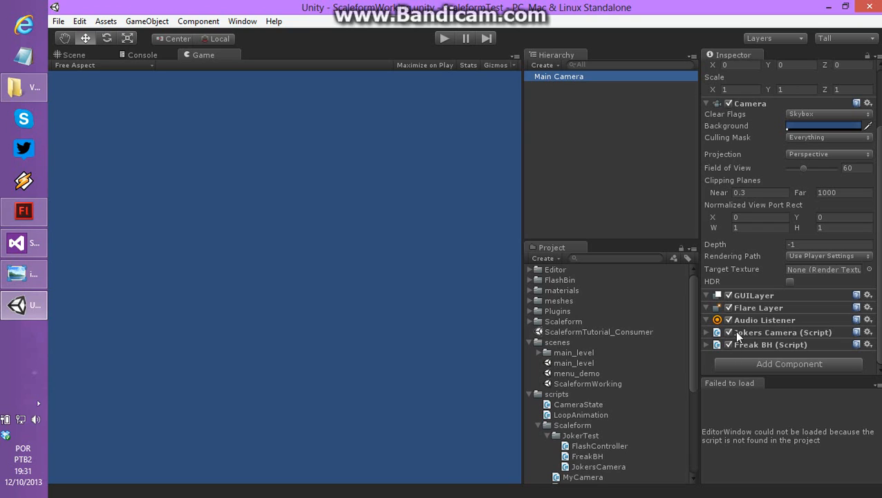
mouse_move(764, 333)
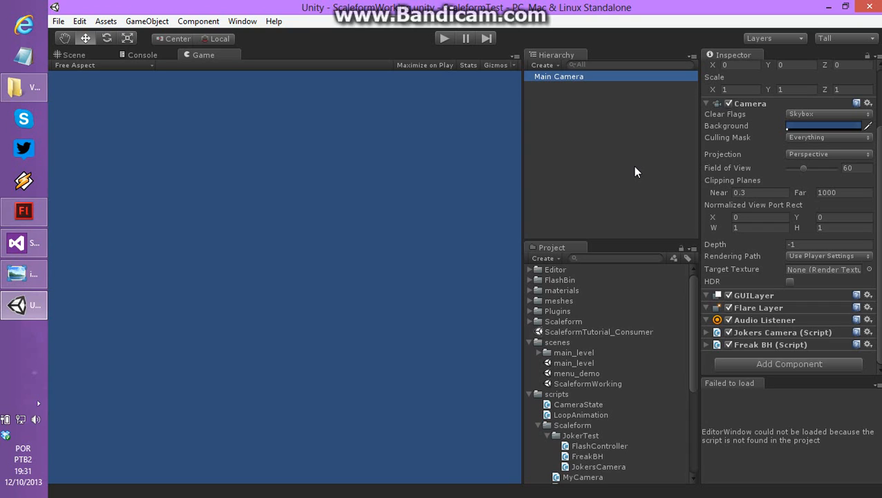
mouse_move(747, 351)
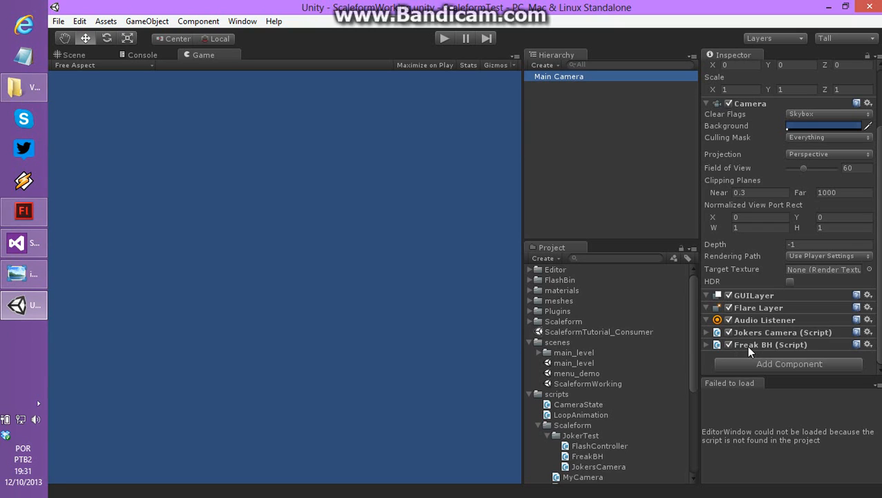
mouse_move(753, 345)
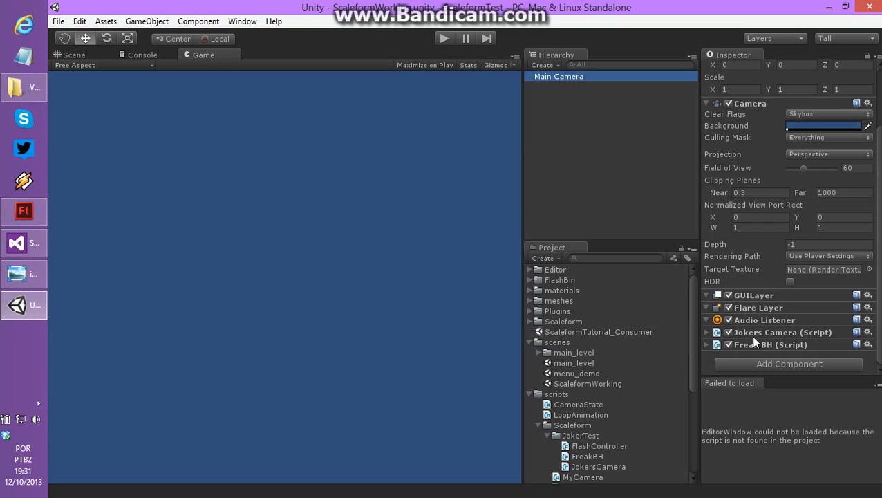
mouse_move(469, 298)
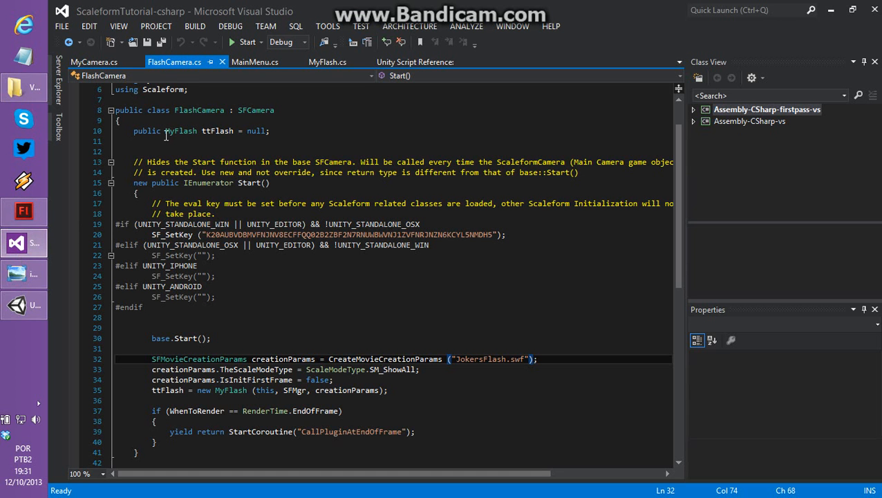
Add the 'static' keyword before the MyFlash ttFlash field declaration
text(s)
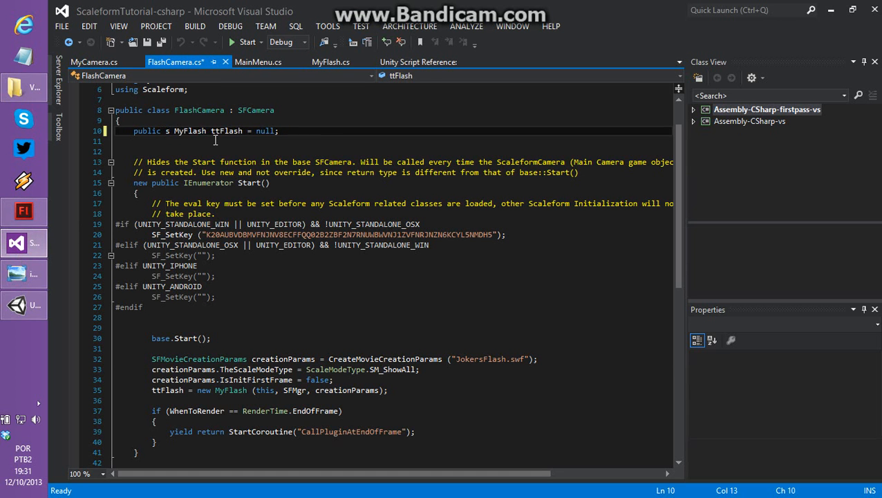
text(tatic)
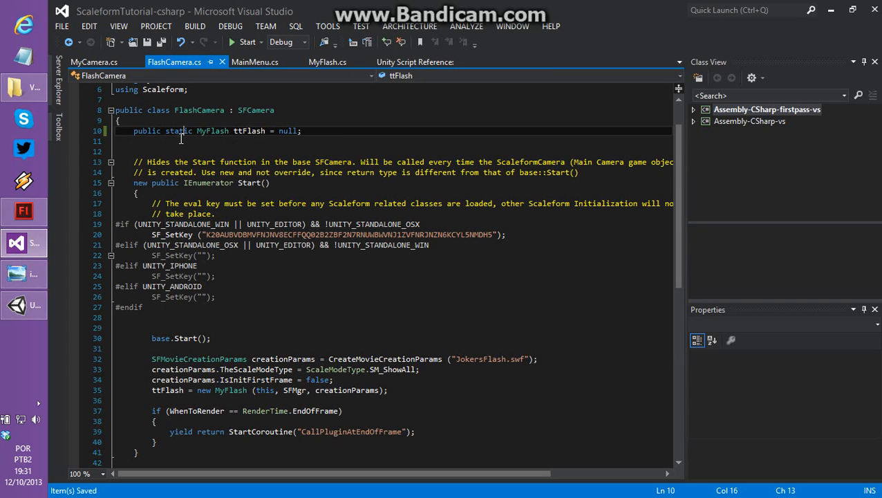
mouse_move(213, 130)
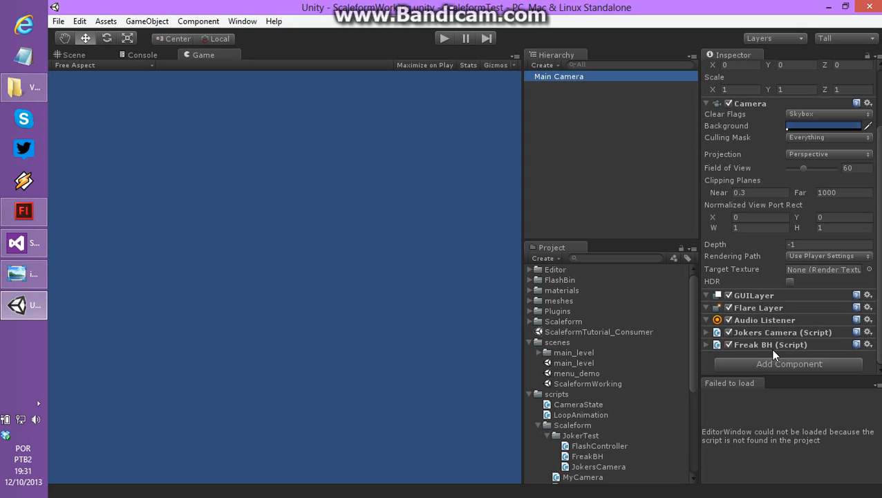
mouse_move(755, 343)
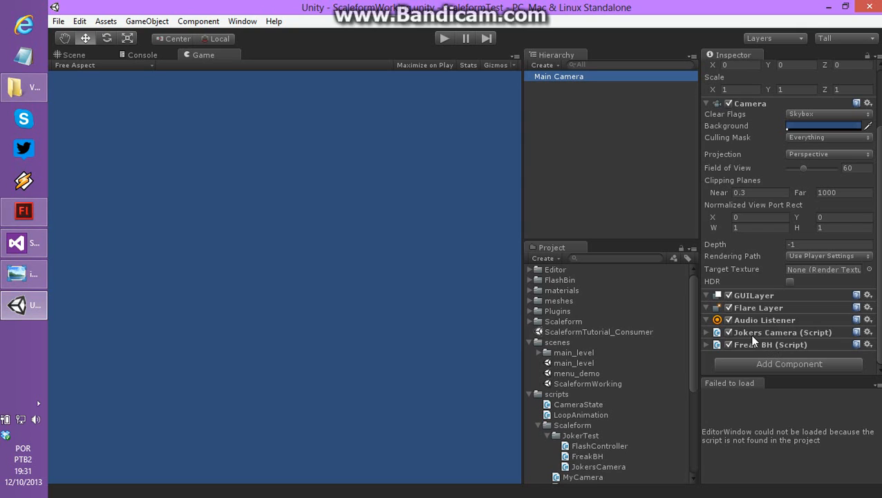
mouse_move(761, 349)
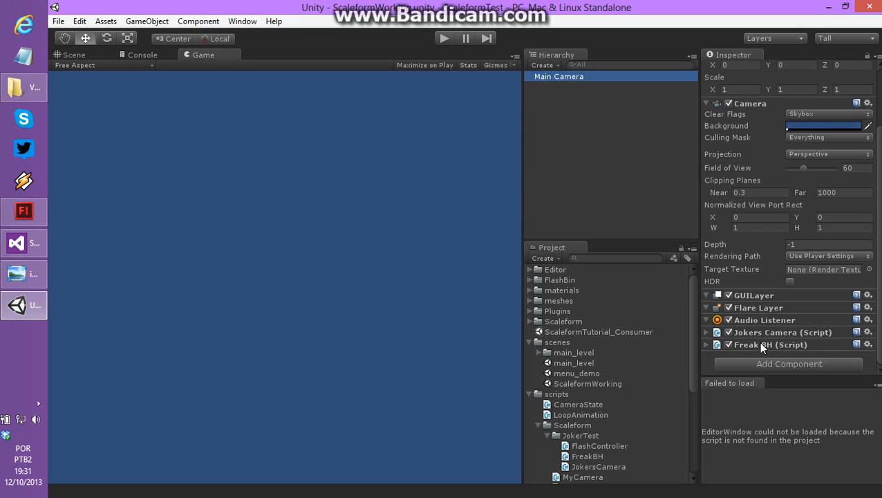
mouse_move(754, 347)
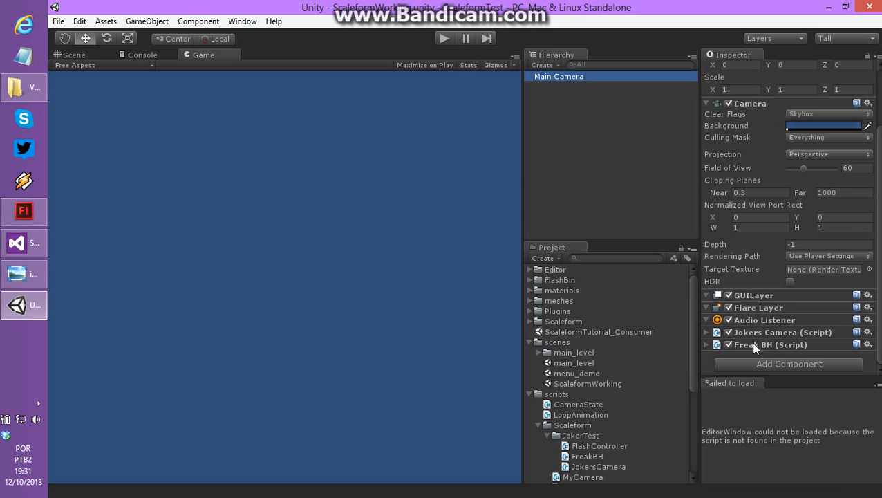
mouse_move(563, 94)
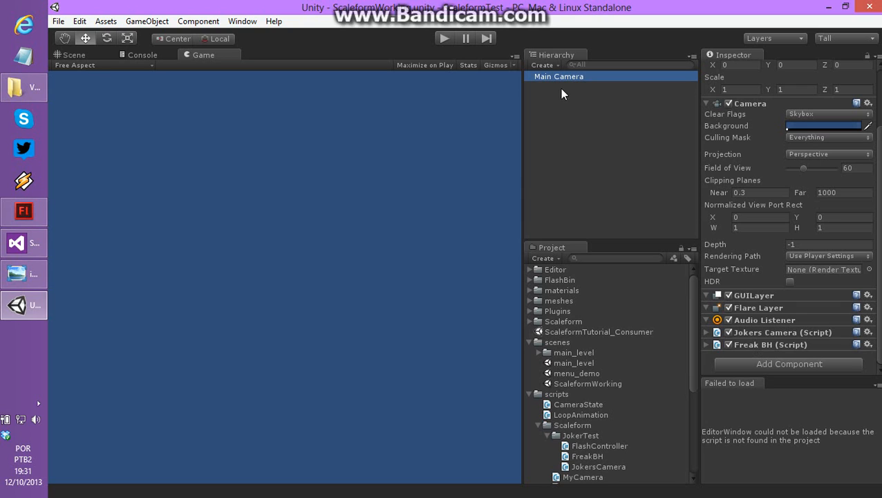
click(442, 39)
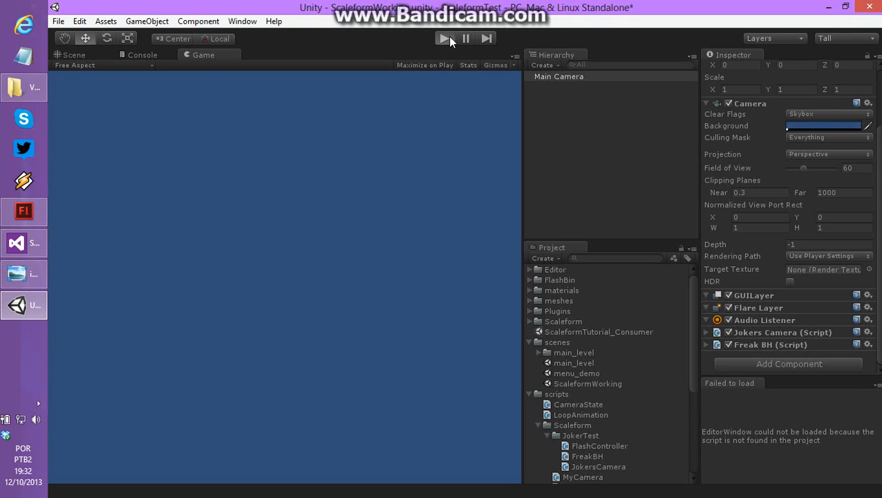
click(443, 39)
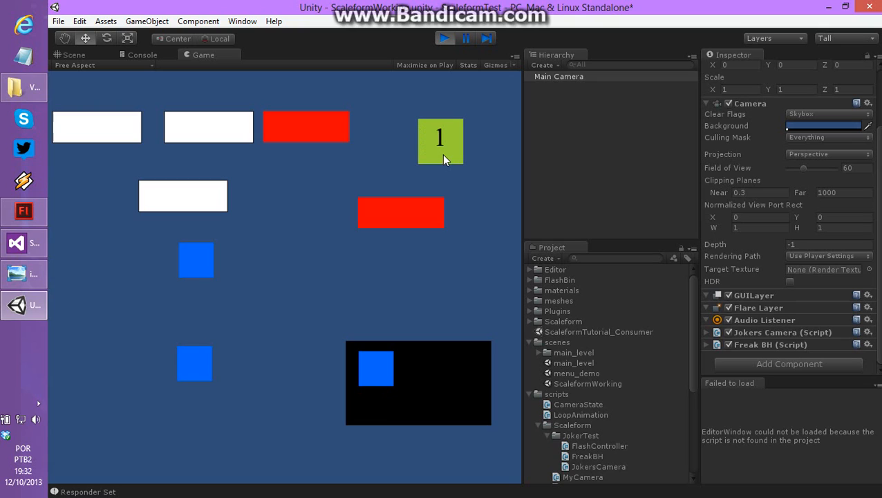
mouse_move(448, 153)
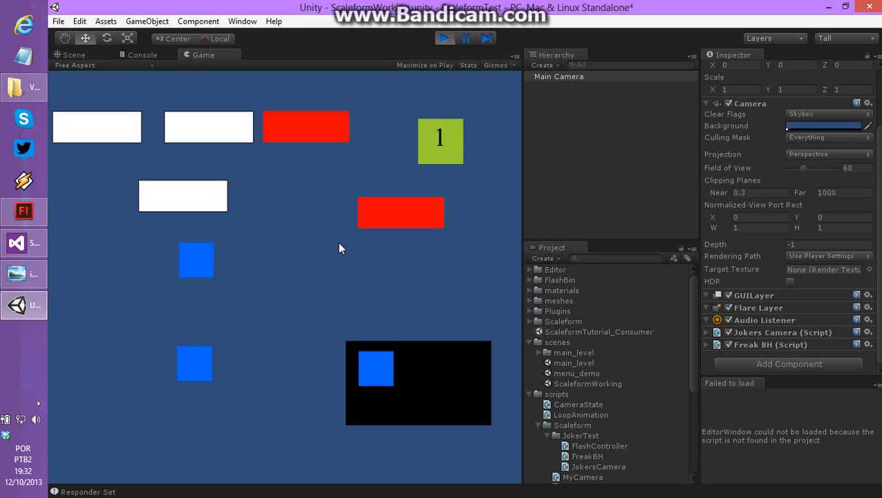
mouse_move(349, 353)
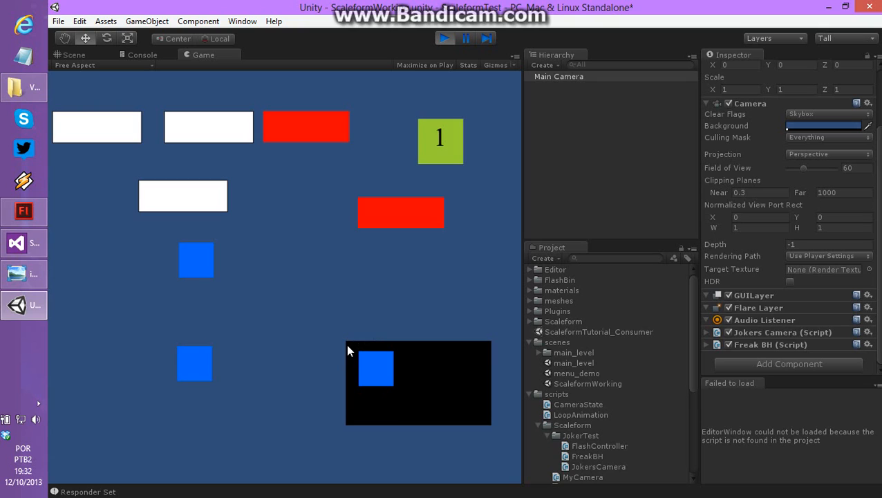
mouse_move(368, 372)
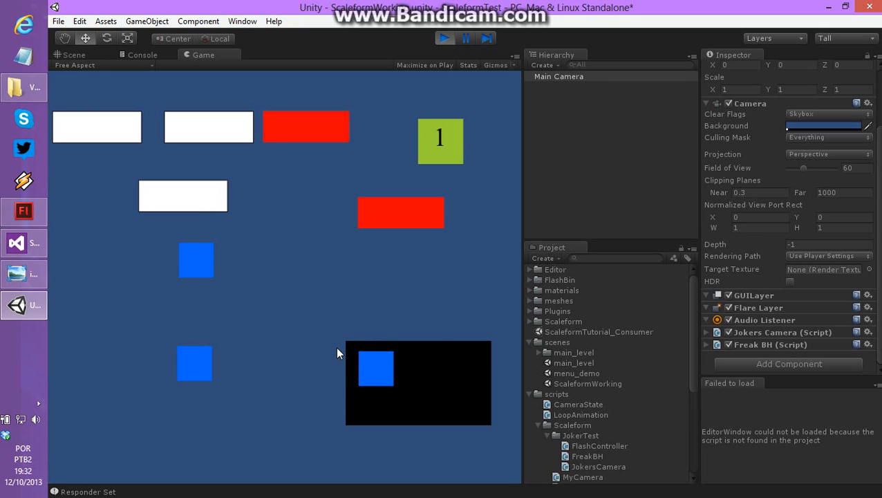
mouse_move(368, 333)
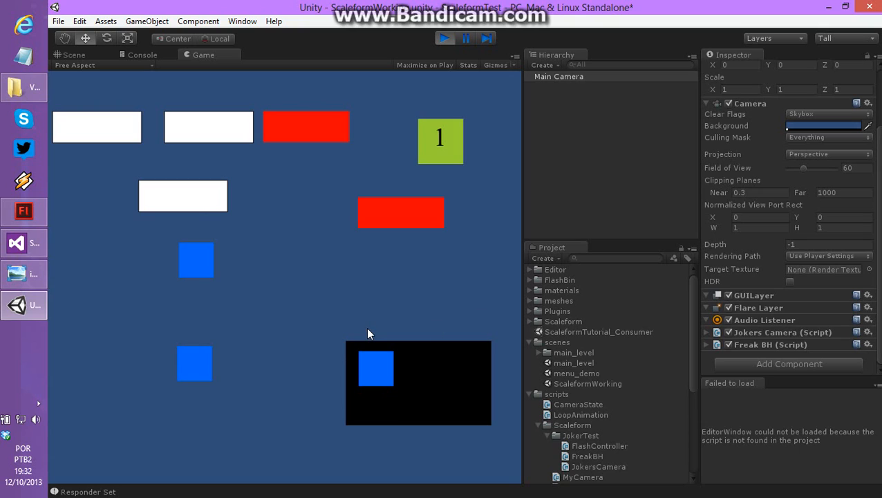
mouse_move(384, 372)
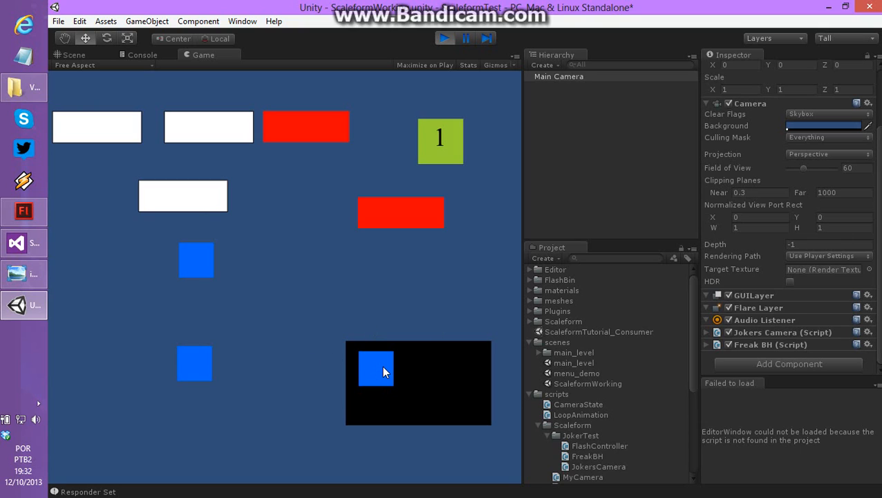
mouse_move(268, 152)
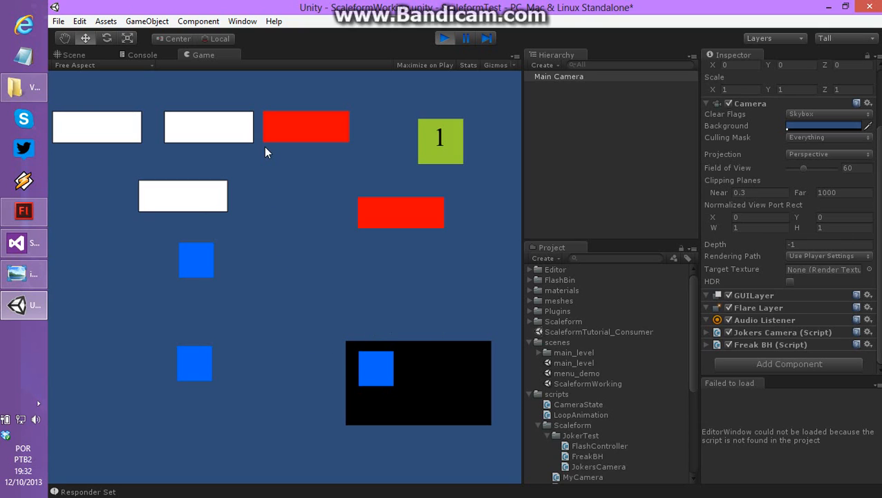
mouse_move(175, 367)
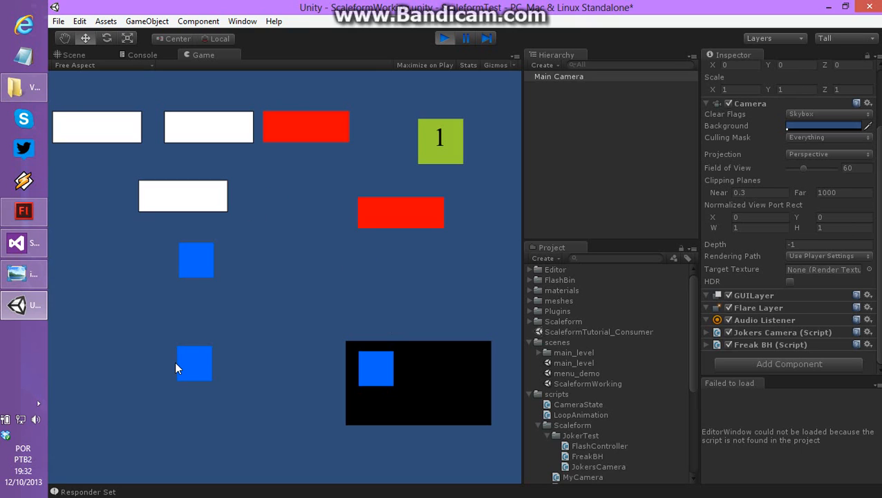
mouse_move(260, 376)
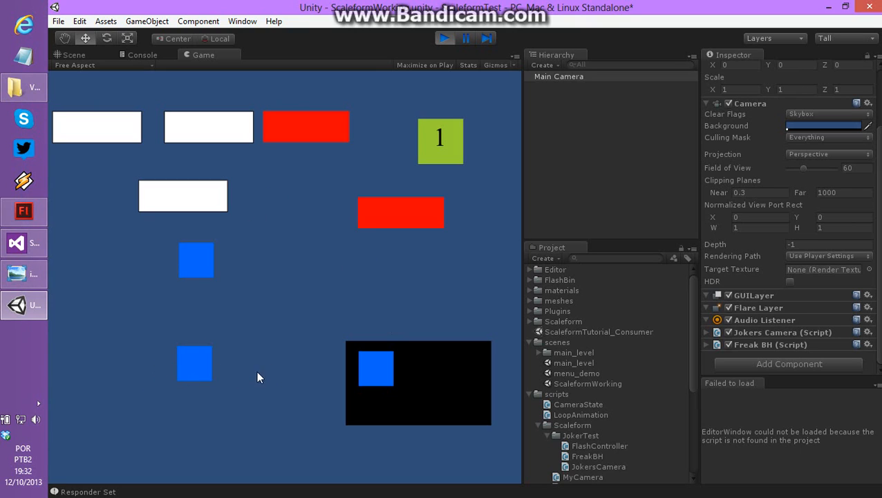
mouse_move(248, 367)
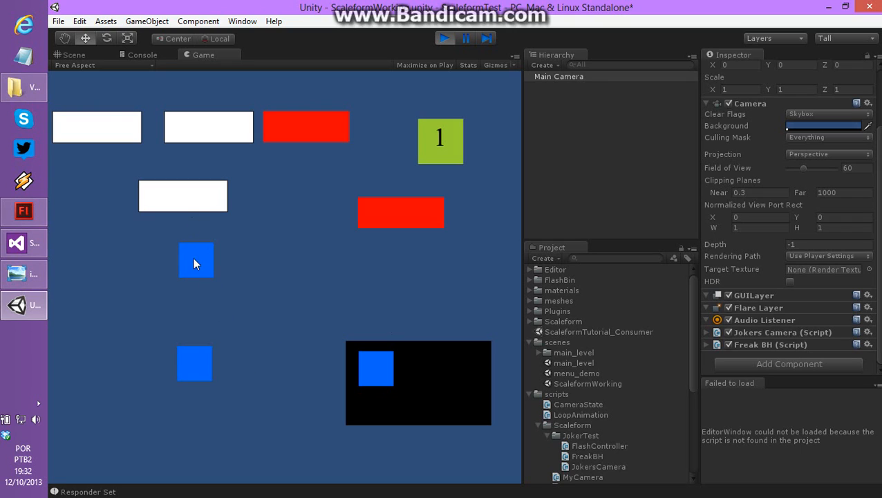
mouse_move(183, 196)
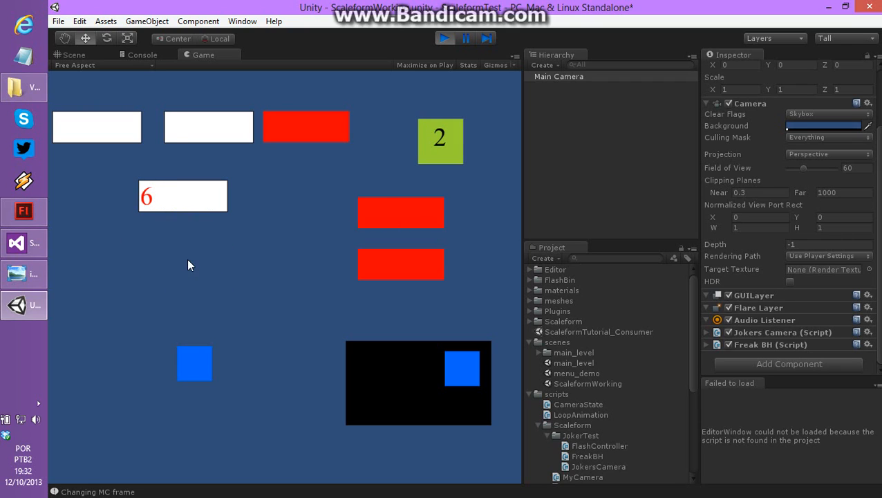
mouse_move(376, 265)
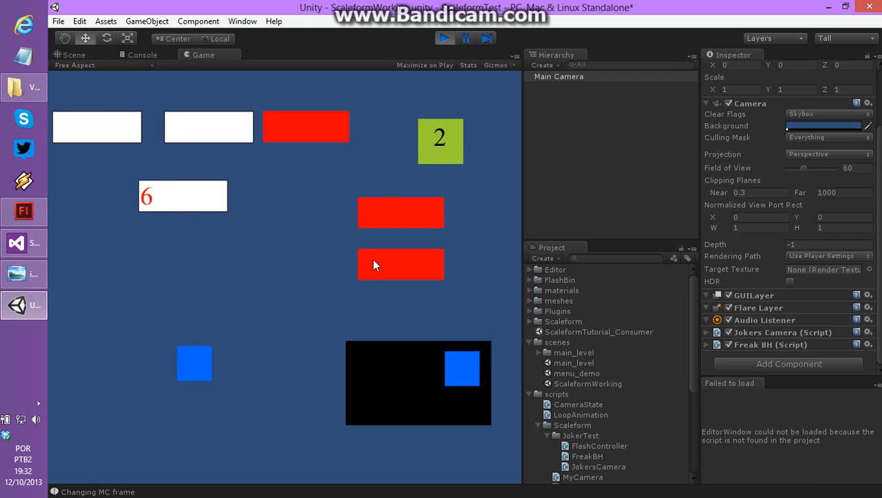
mouse_move(467, 371)
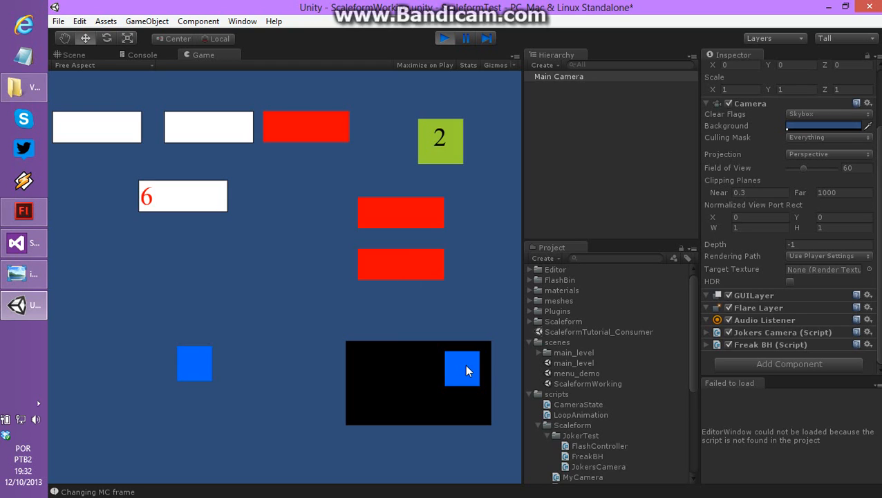
mouse_move(443, 373)
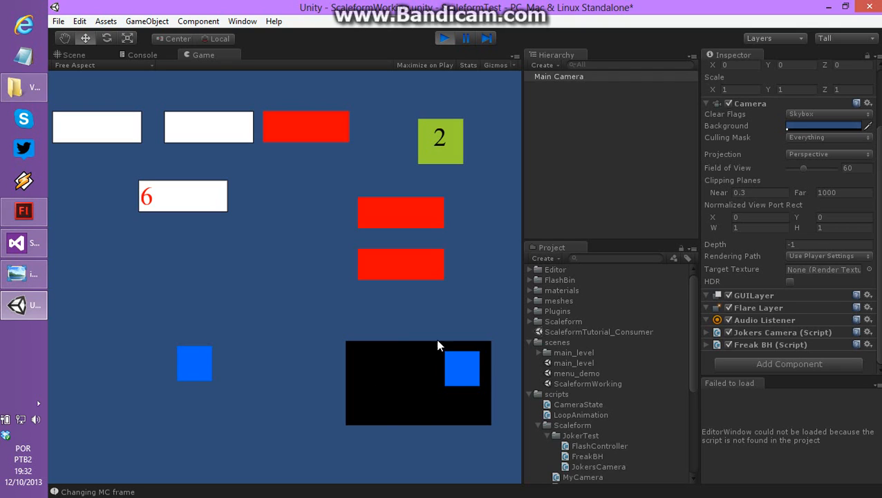
mouse_move(426, 135)
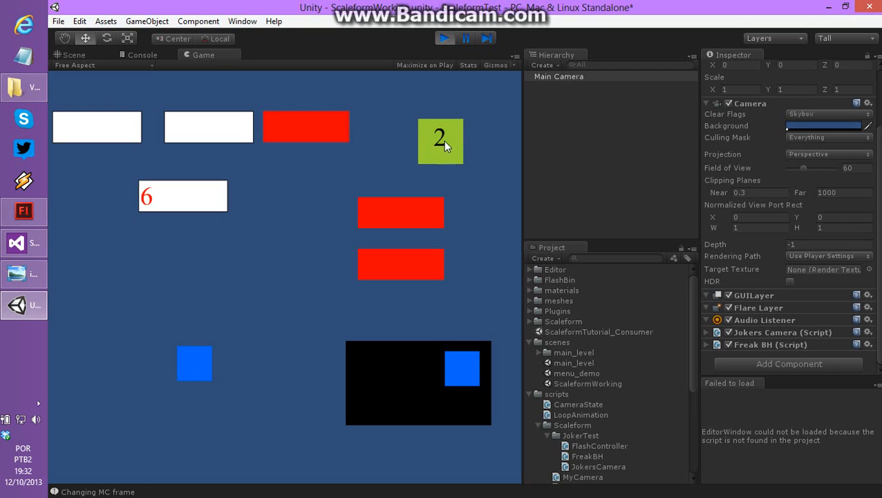
mouse_move(371, 271)
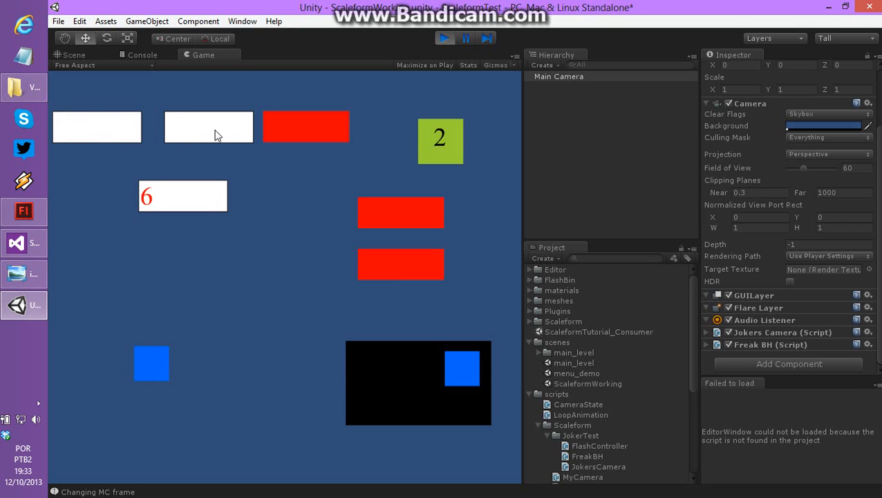
mouse_move(171, 155)
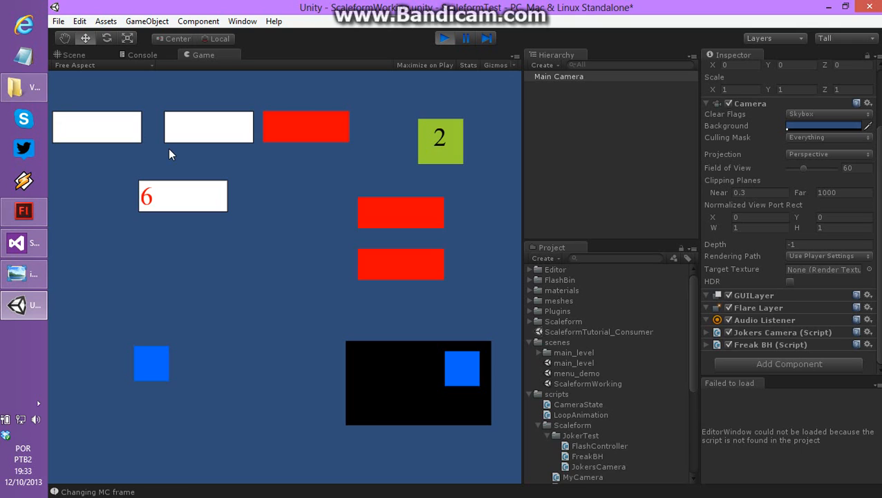
mouse_move(155, 157)
text(7)
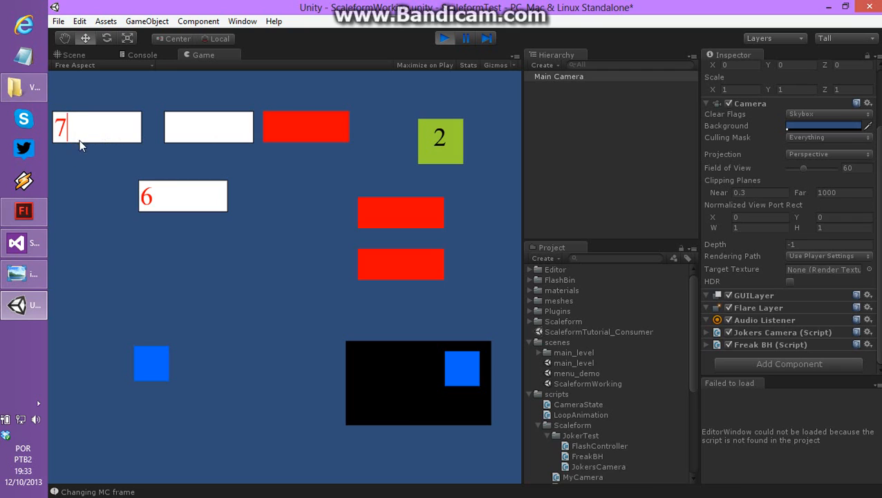
mouse_move(204, 133)
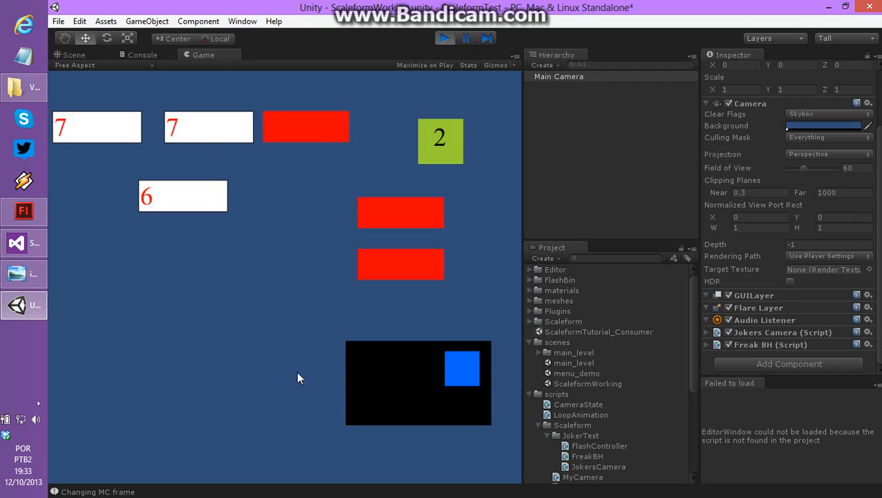
mouse_move(390, 227)
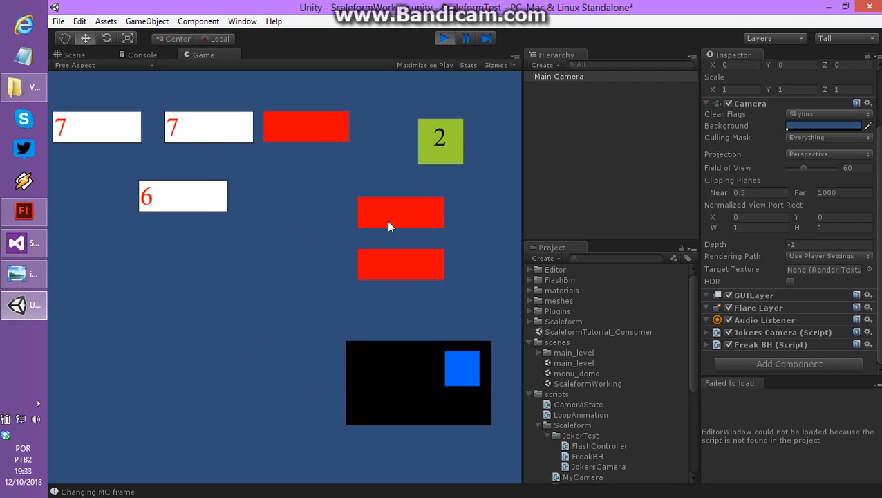
mouse_move(434, 119)
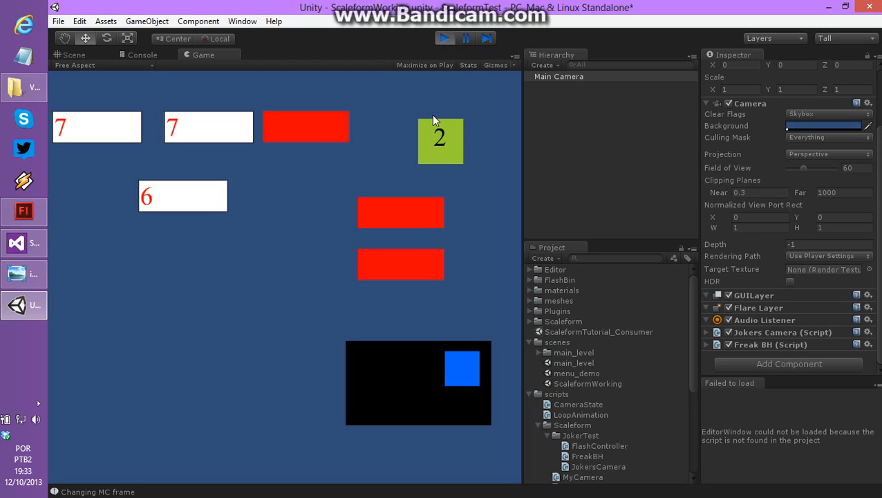
mouse_move(445, 101)
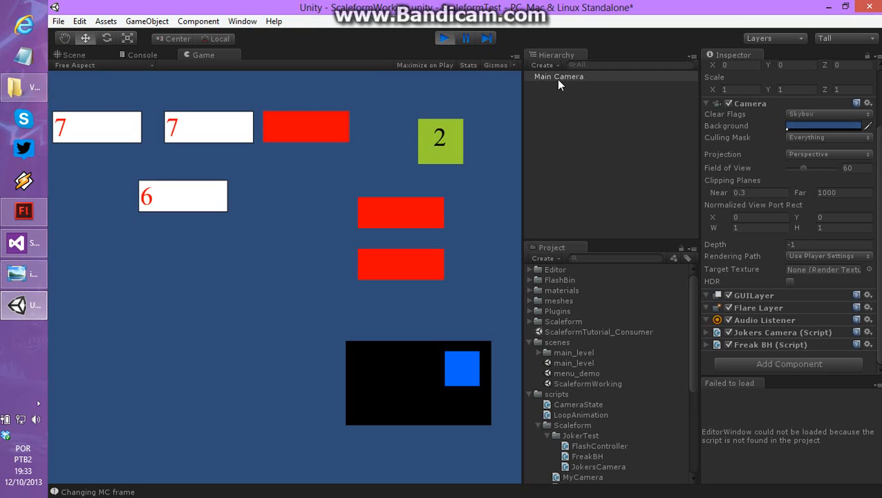
mouse_move(542, 77)
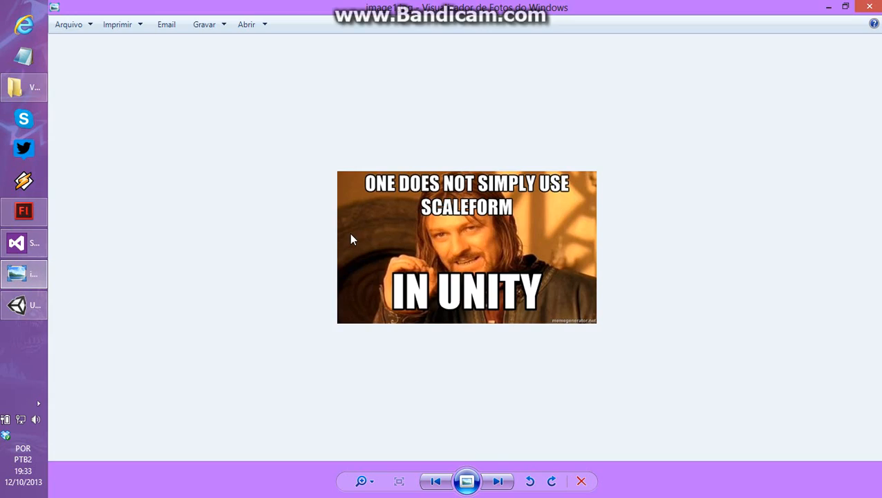
mouse_move(347, 142)
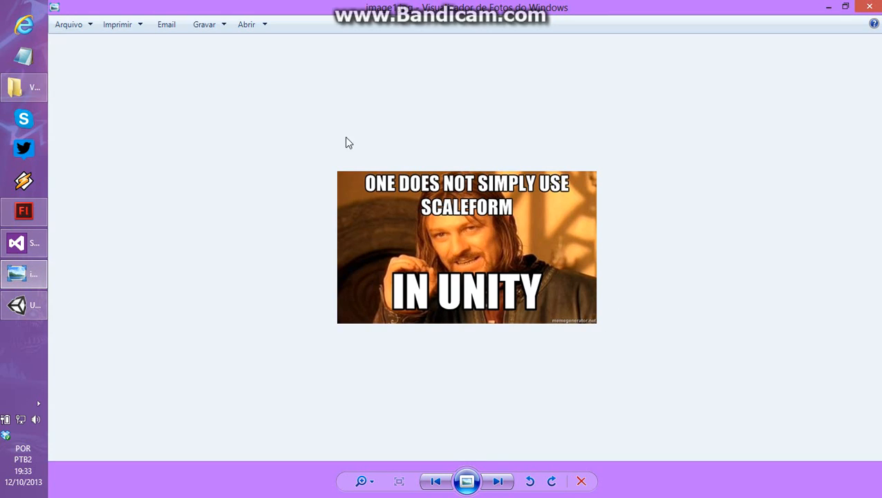
mouse_move(310, 115)
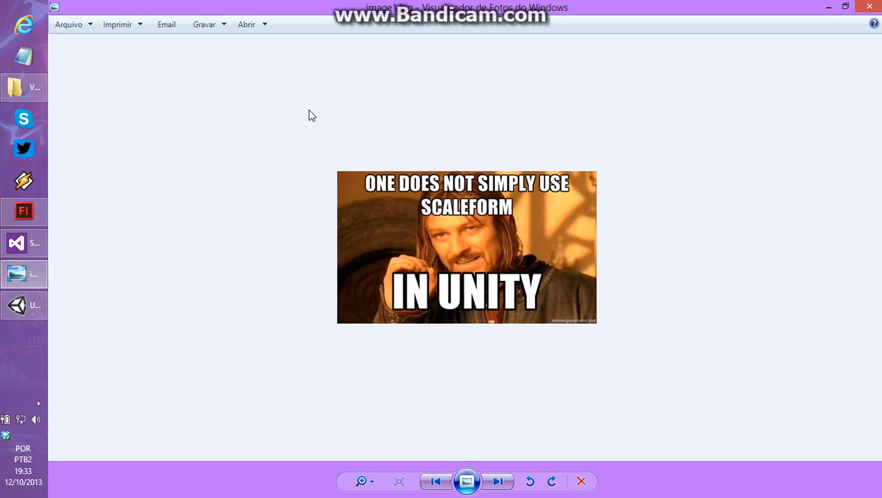
mouse_move(310, 132)
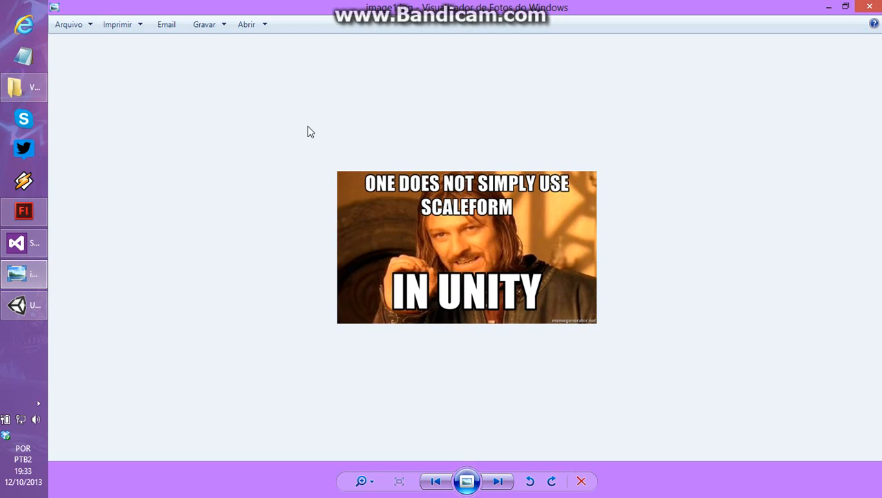
mouse_move(523, 70)
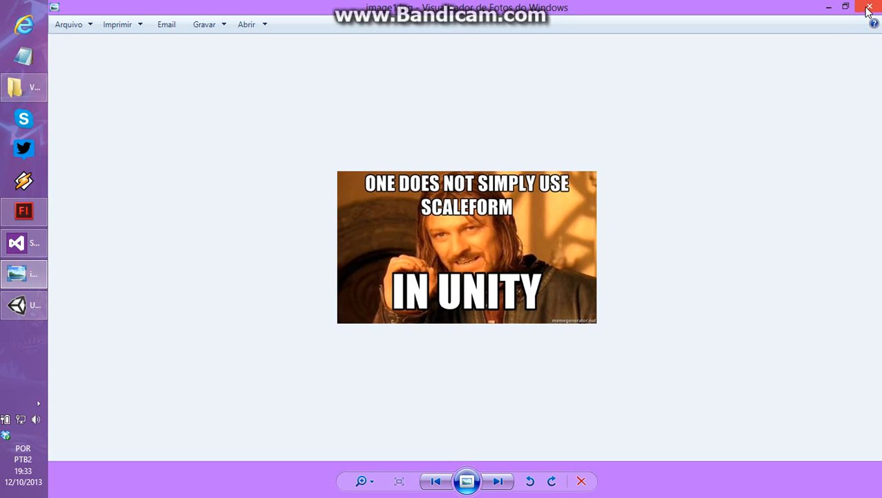
Close the Scaleform meme picture so Unity's playing Flash UI is visible again
click(869, 6)
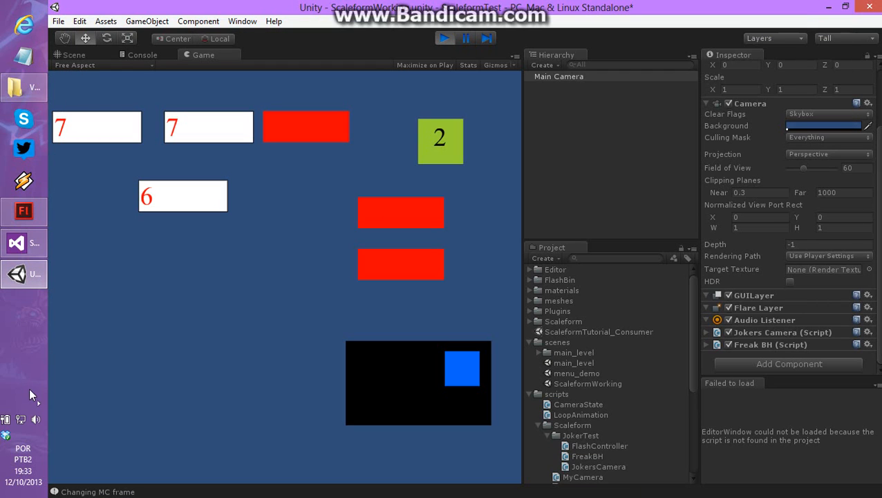